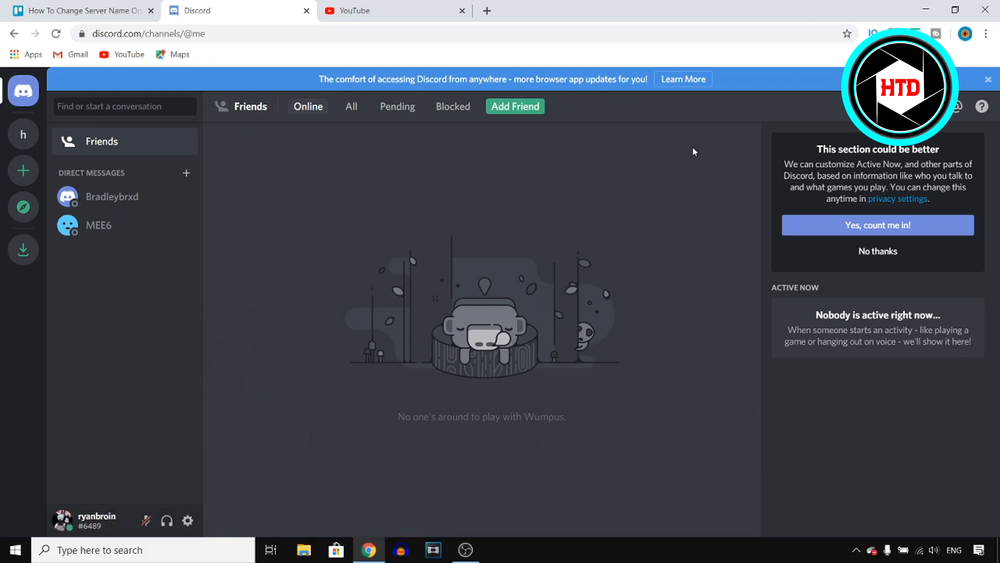
mouse_move(453, 104)
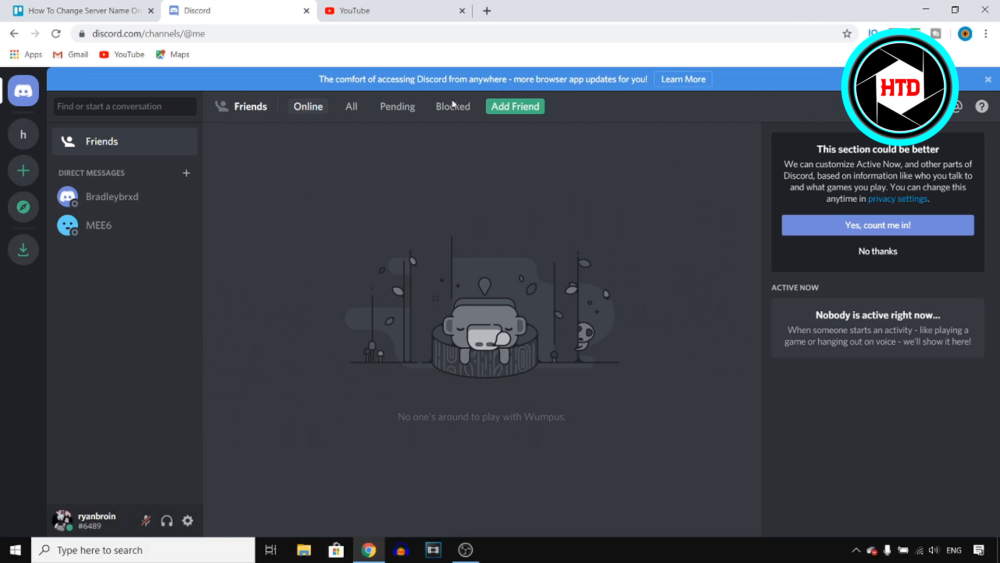
mouse_move(24, 134)
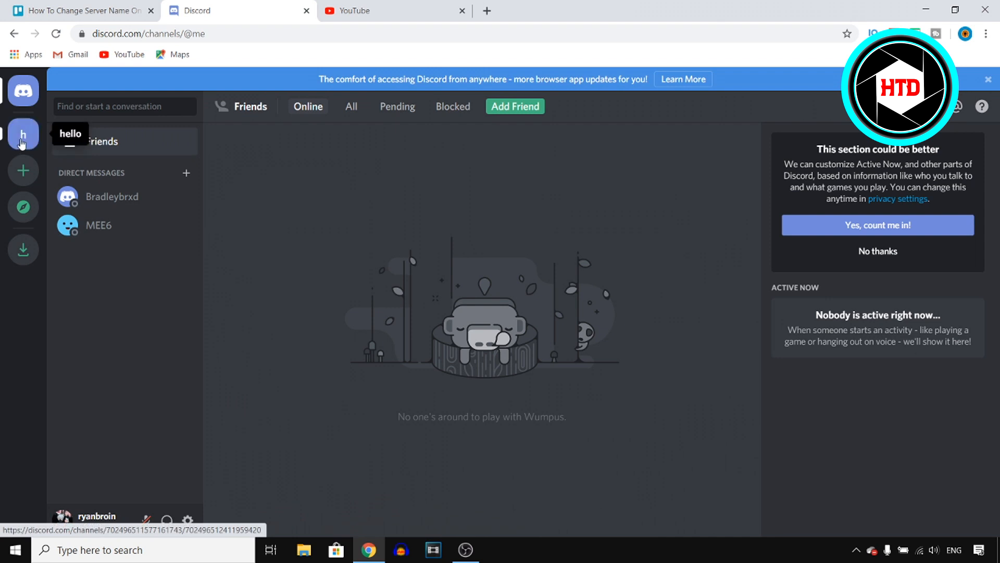
- Show the 'hello' server's options menu from its name dropdown
click(23, 134)
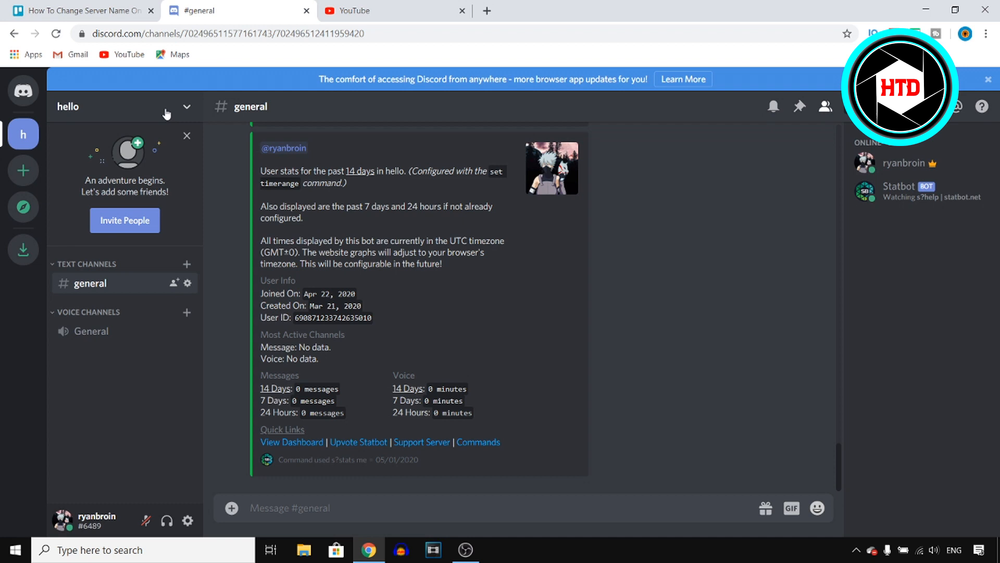
mouse_move(188, 110)
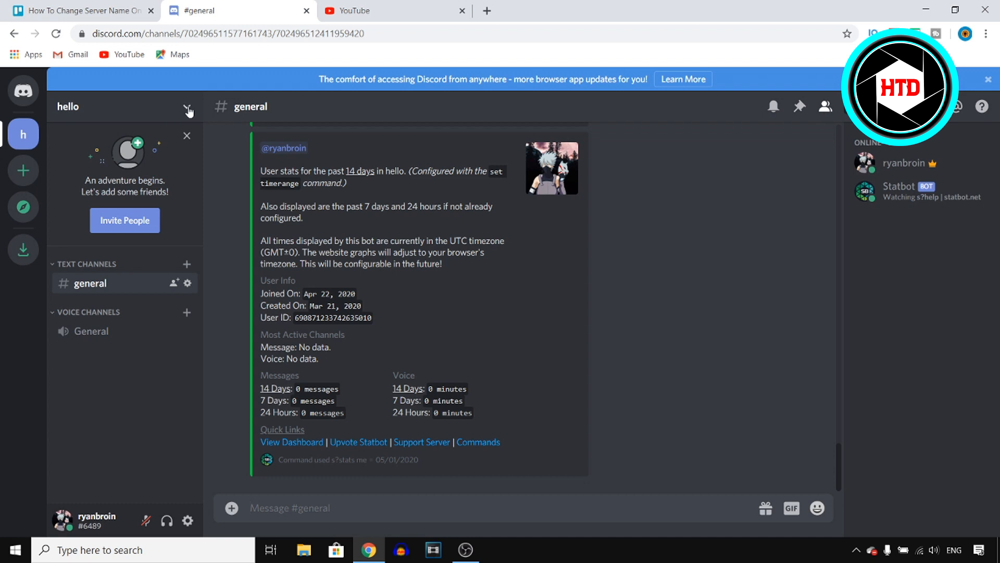
click(189, 109)
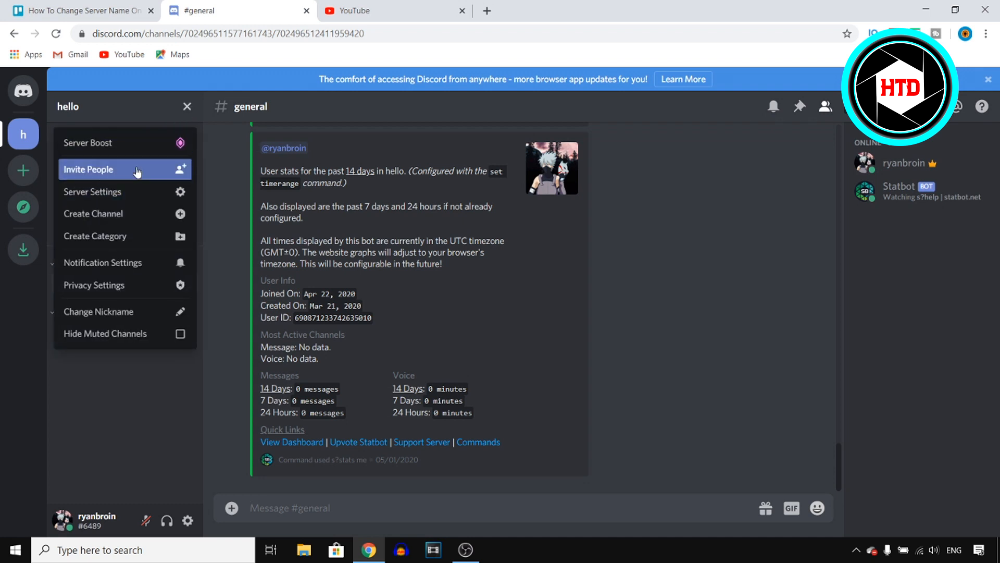
- In Server Settings, change the server name to 'koloaajajjammqqj12' and save
click(92, 192)
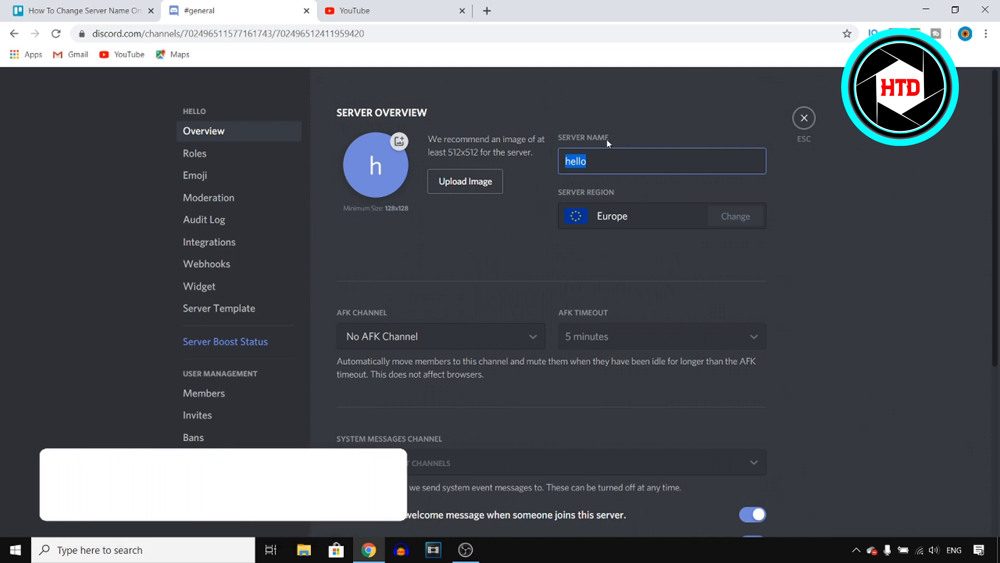
text(koloaaj)
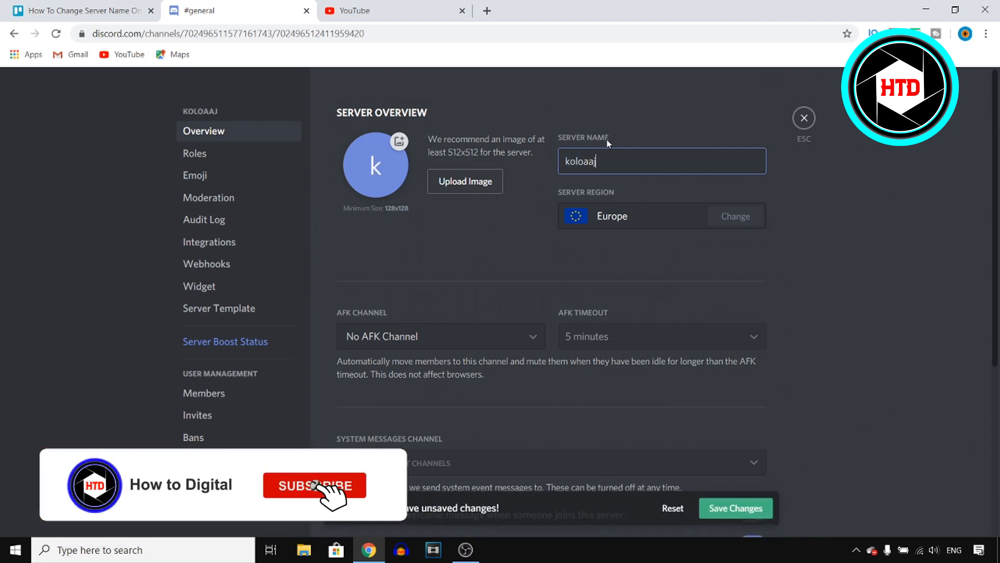
text(ajjammqqj)
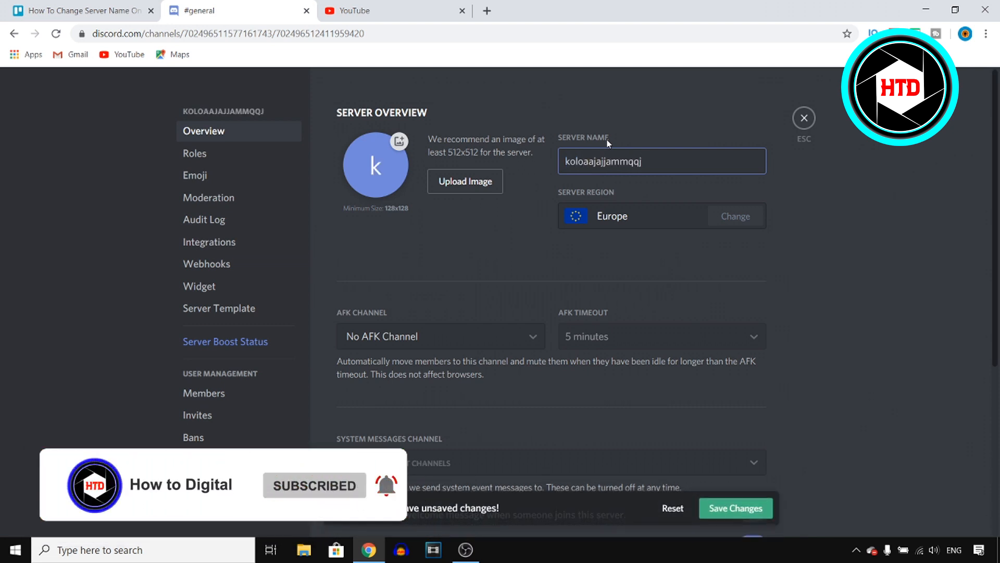
text(12)
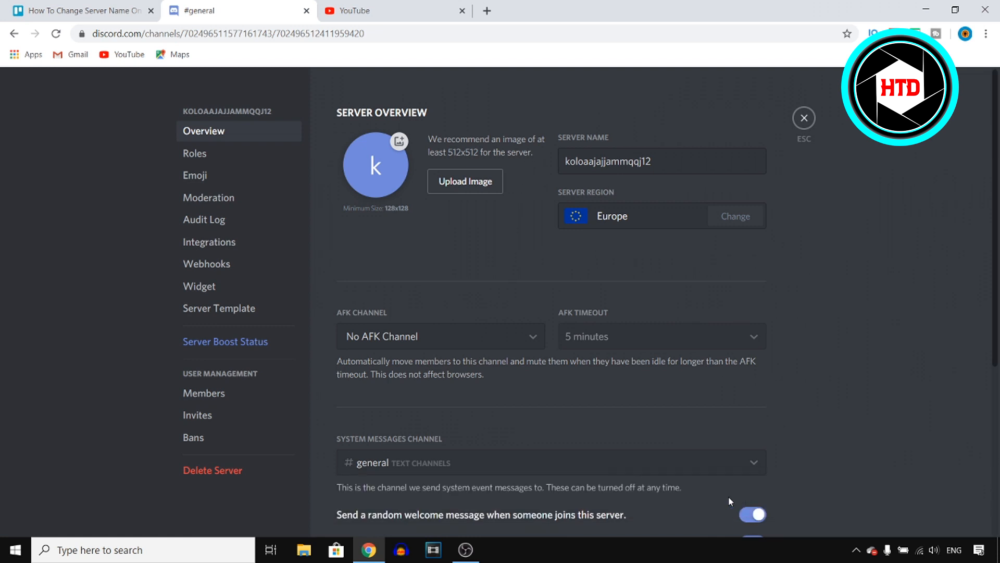
mouse_move(685, 78)
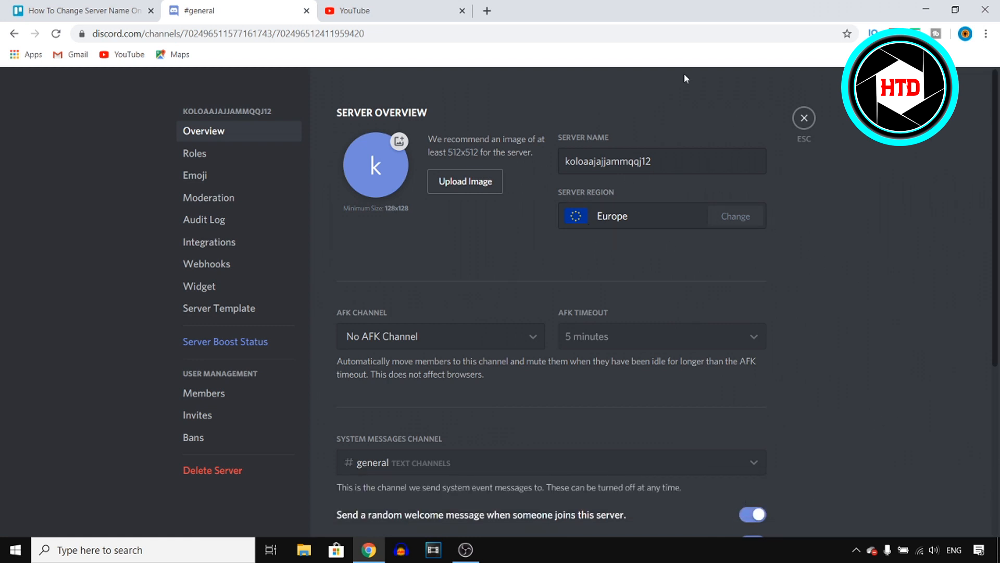
mouse_move(683, 149)
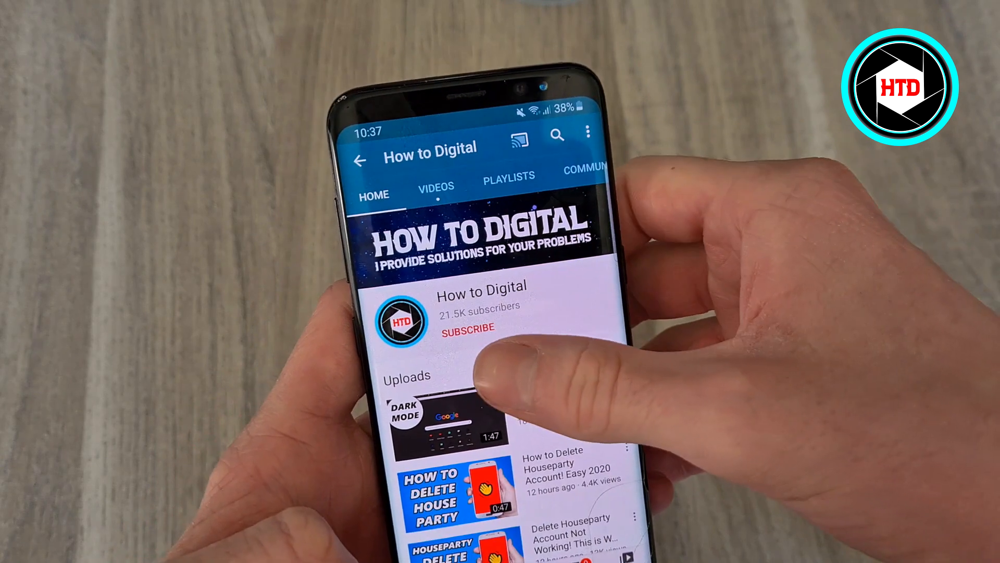
click(467, 326)
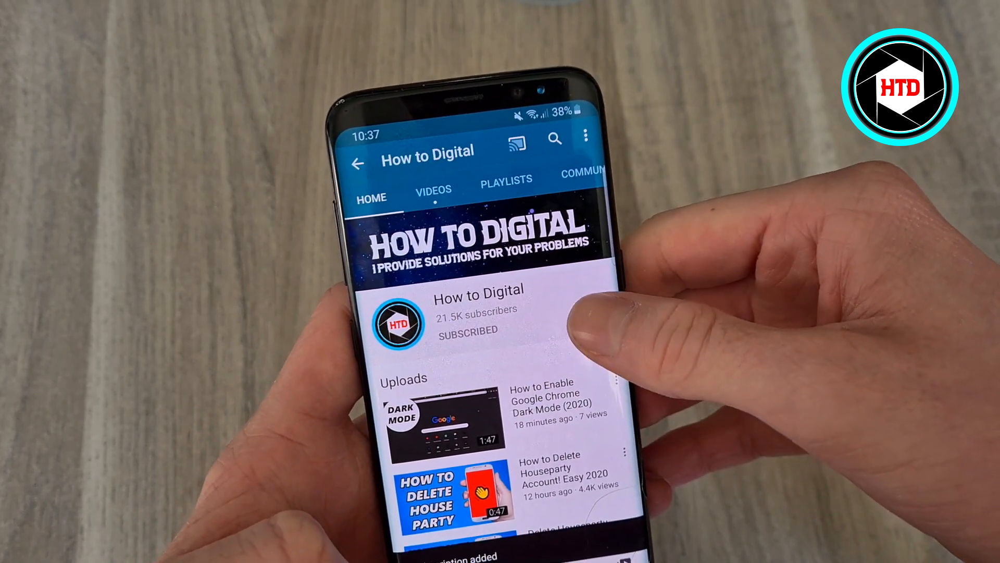